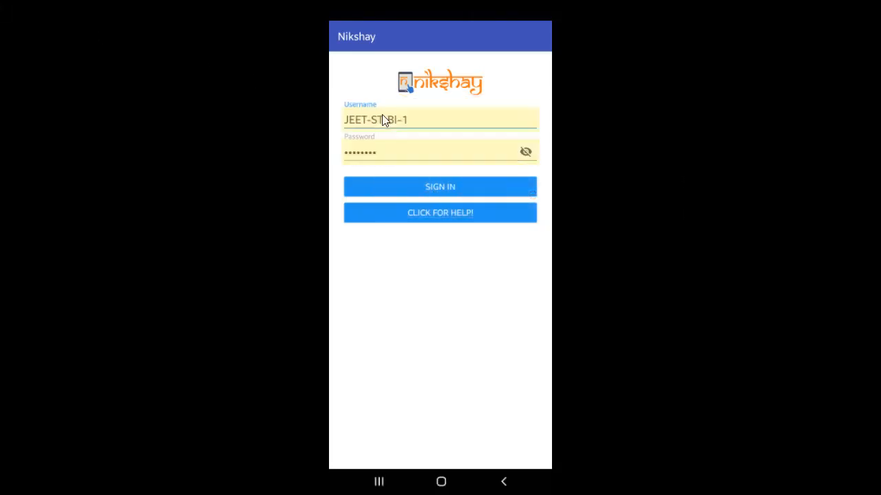
# Sign in to Nikshay with the entered credentials to reach the patient list
pyautogui.click(440, 187)
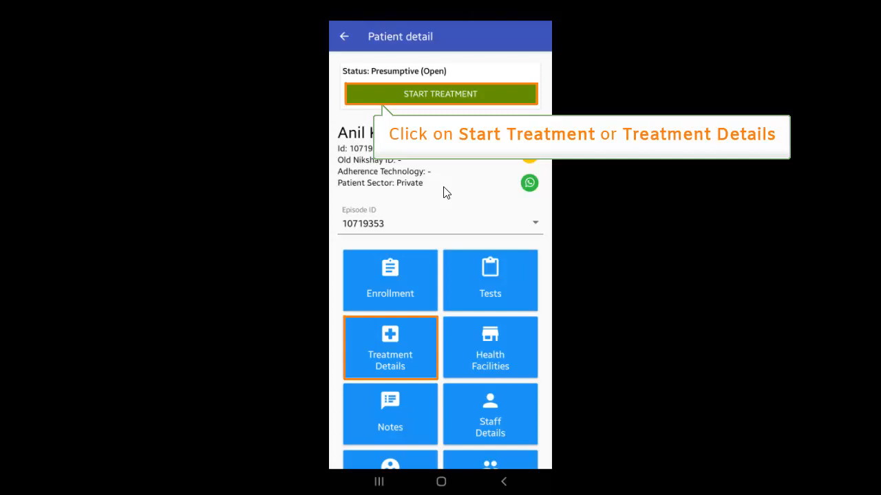
# Start treatment for the presumptive patient from Patient detail and Episode Details
pyautogui.click(440, 94)
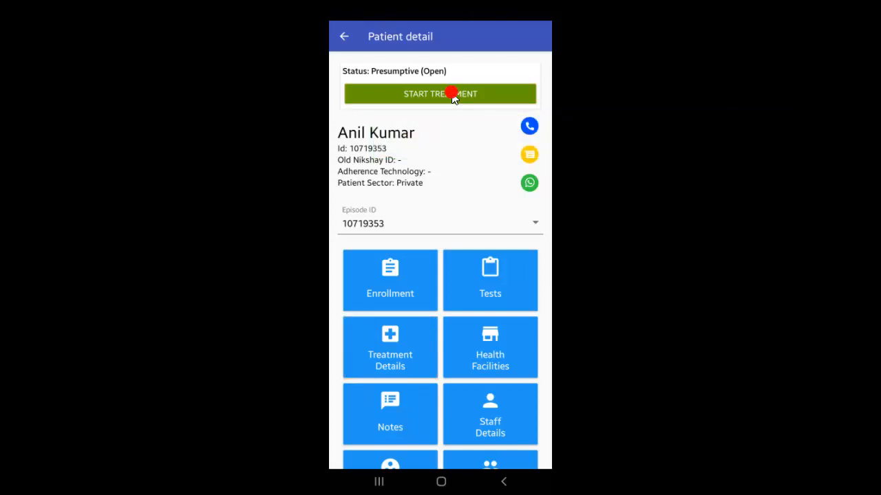
pyautogui.click(440, 94)
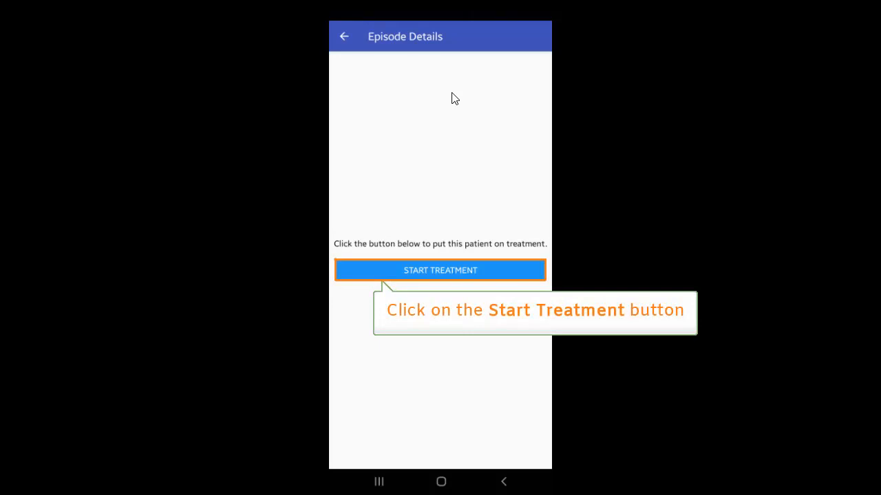
pyautogui.click(440, 270)
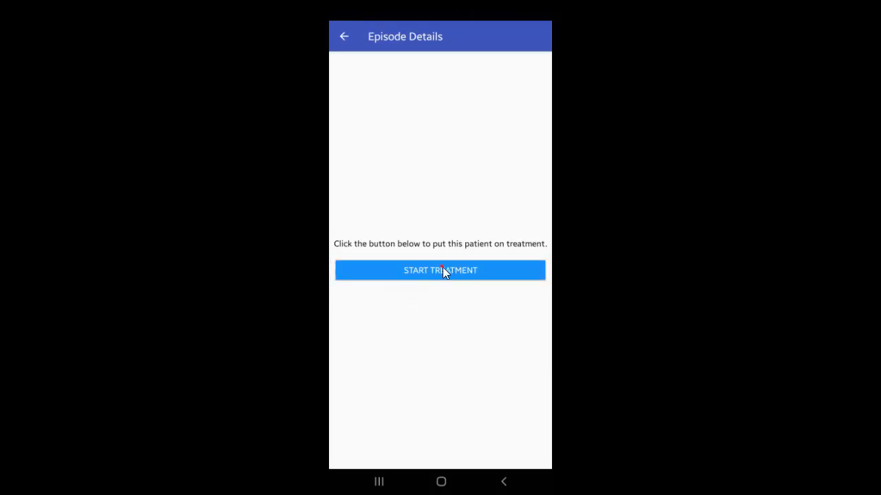
pyautogui.click(440, 269)
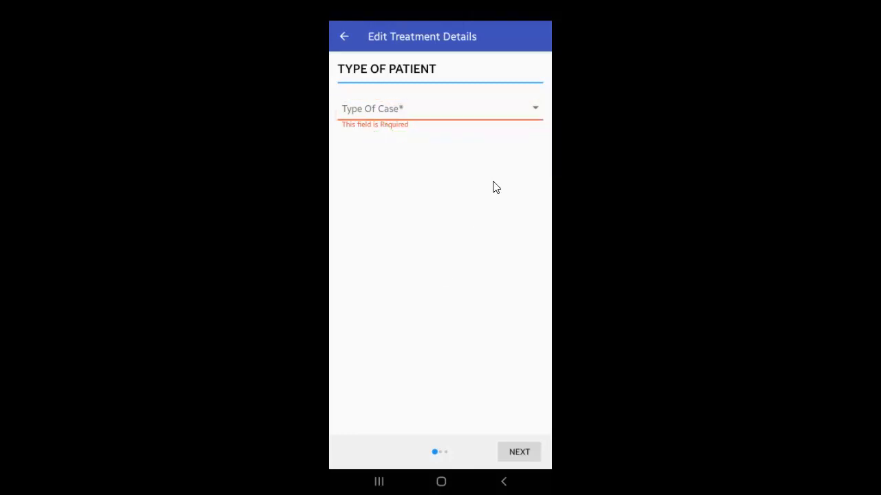
# Choose New as the type of case and continue to diagnosis
pyautogui.click(440, 108)
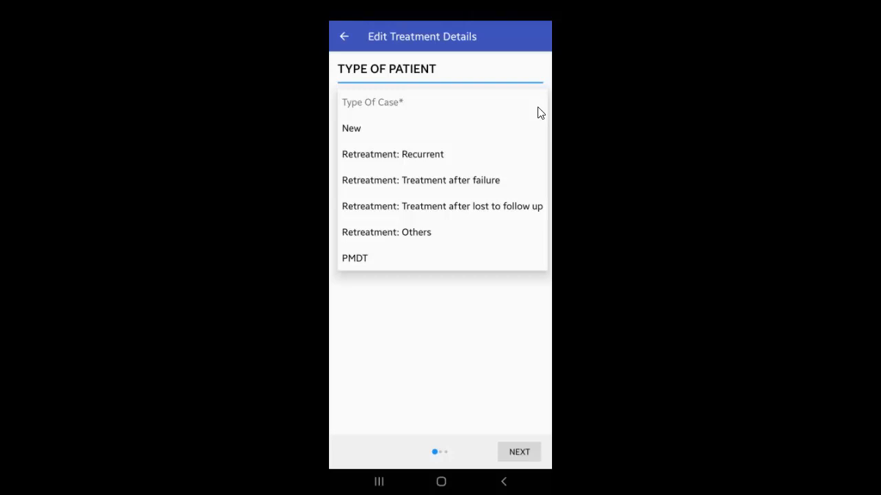
pyautogui.moveTo(380, 128)
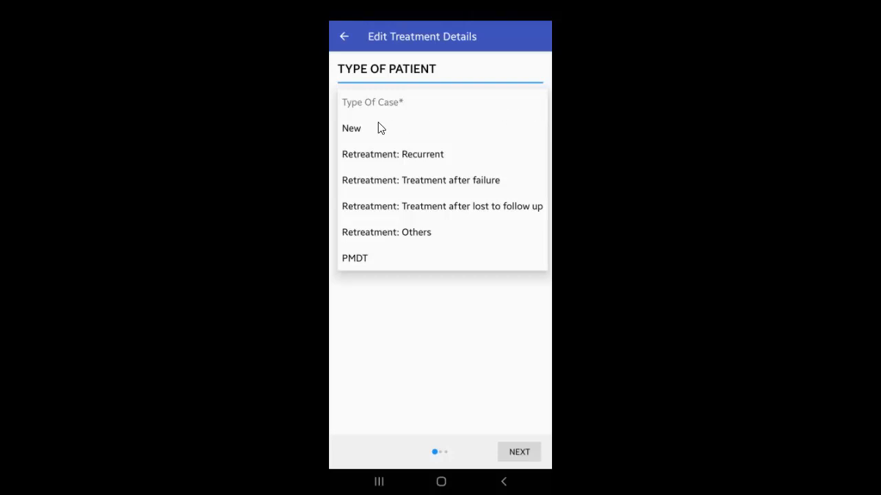
pyautogui.click(351, 128)
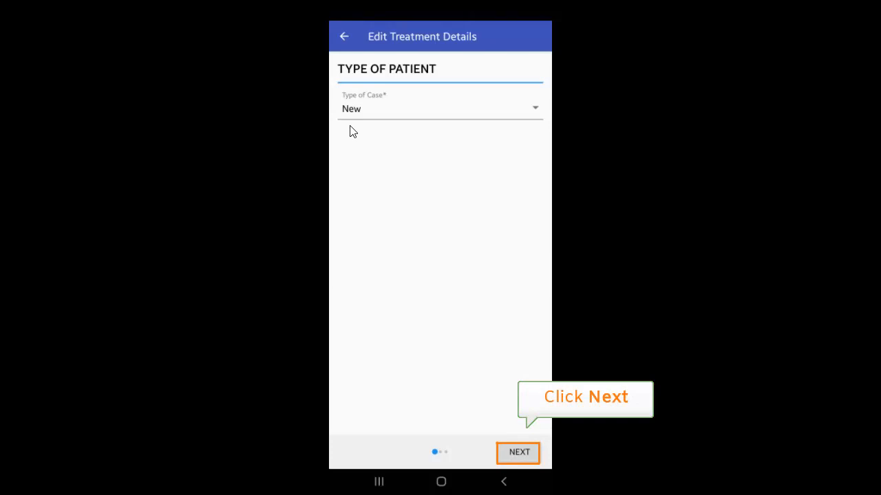
pyautogui.click(518, 452)
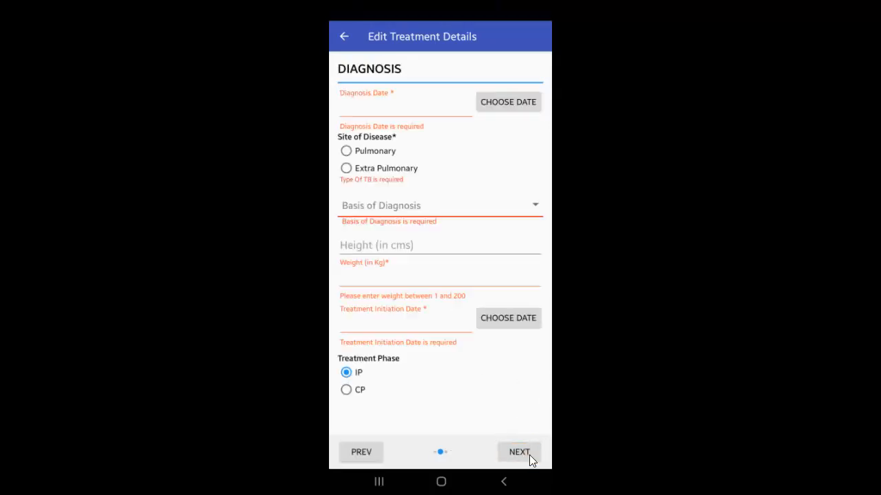
# Submit the pulmonary Trunat diagnosis (150 cm, 50 kg, 4–5 Jul 2021) and advance
pyautogui.click(520, 452)
pyautogui.write('50')
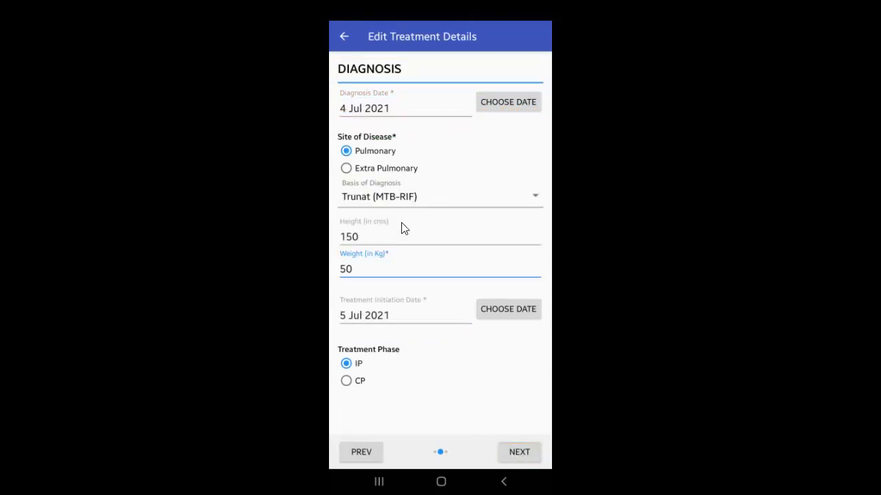
pyautogui.click(519, 453)
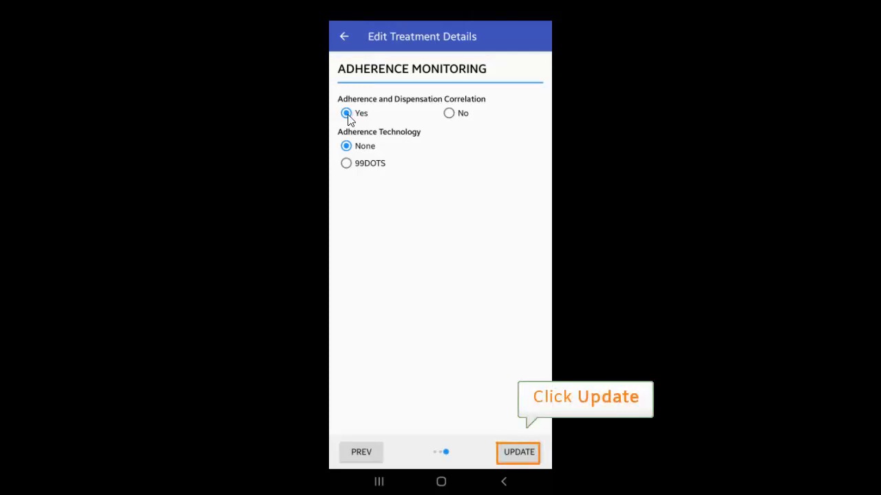
# Save adherence correlation Yes with no adherence technology
pyautogui.click(518, 452)
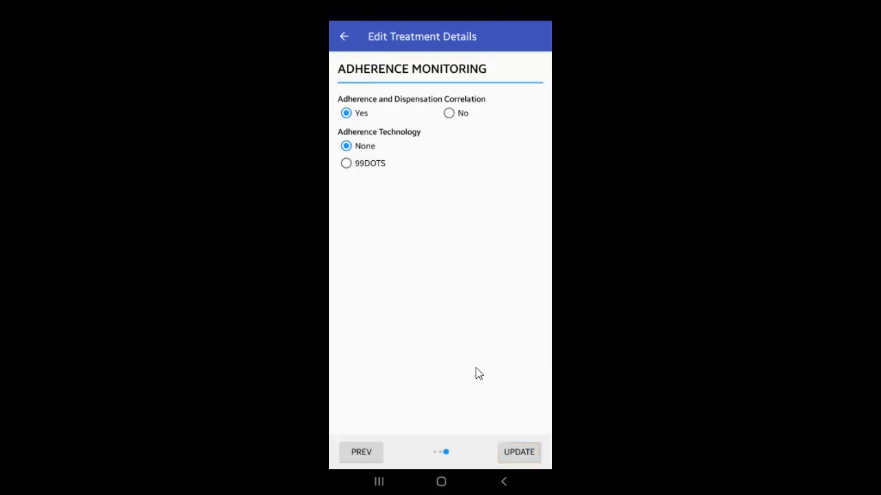
pyautogui.click(519, 452)
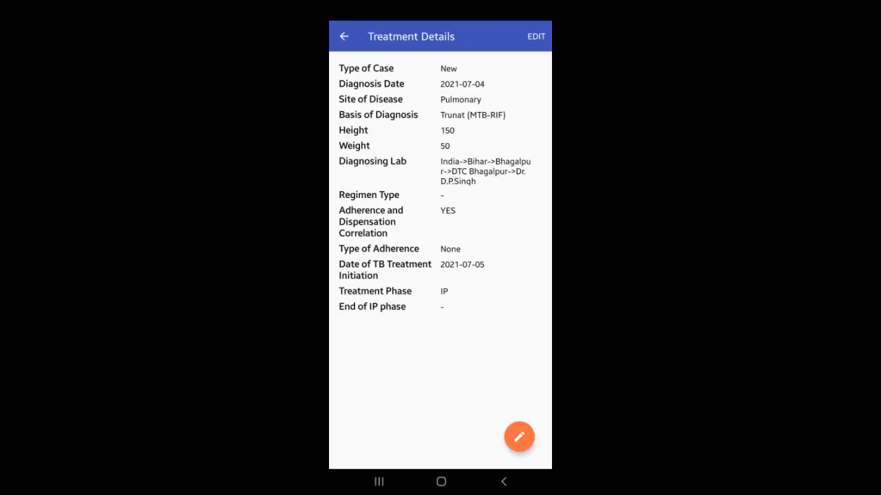